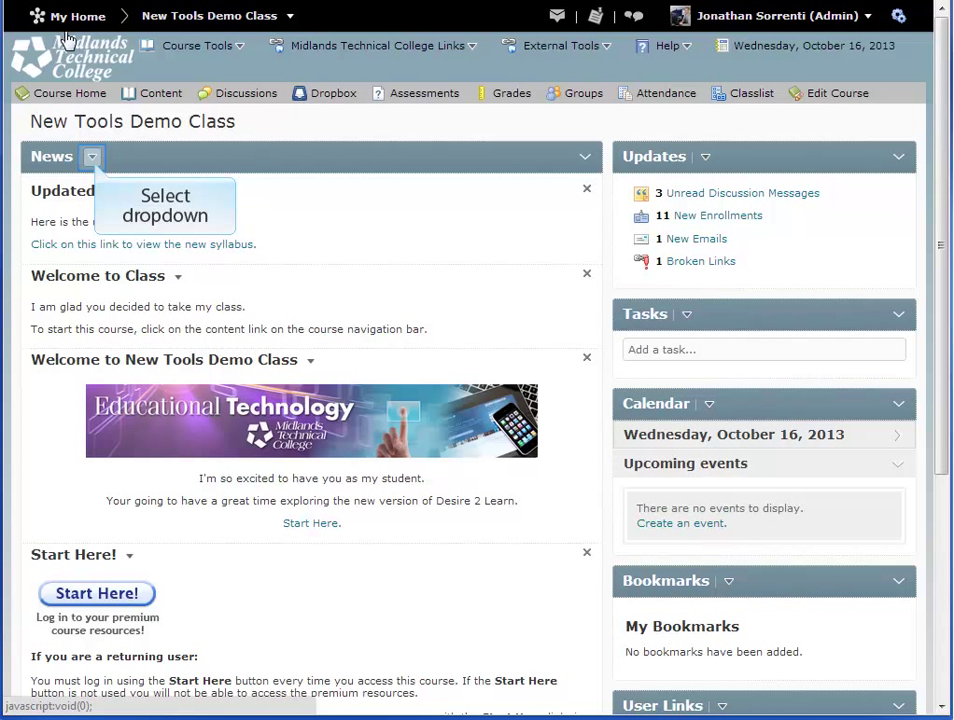
Step: Start a new News item from the News widget on the course home page
click(92, 156)
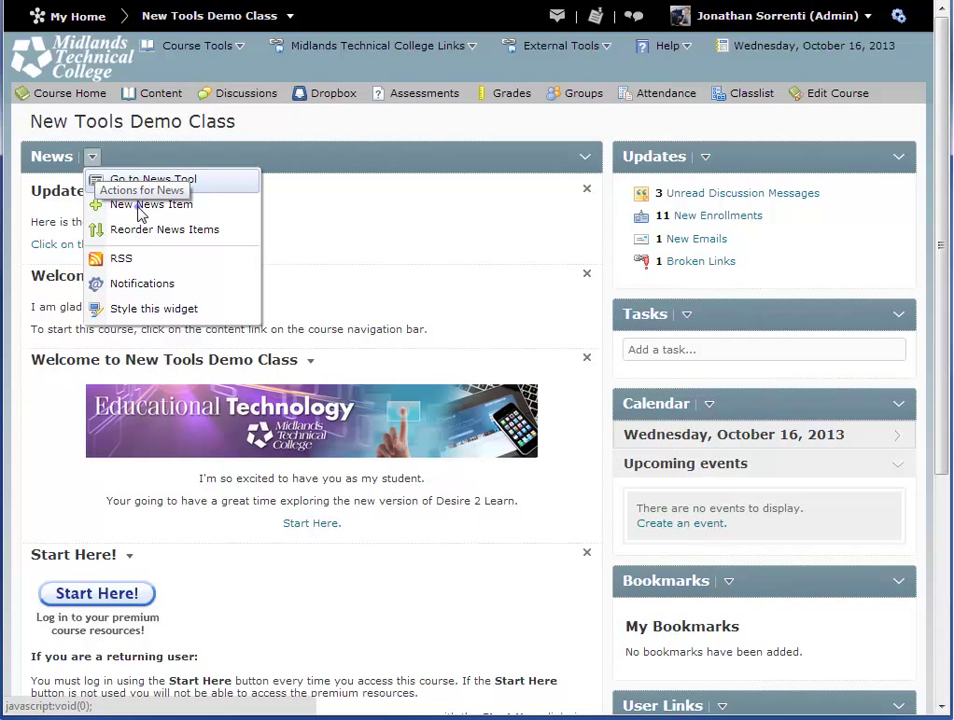
click(150, 204)
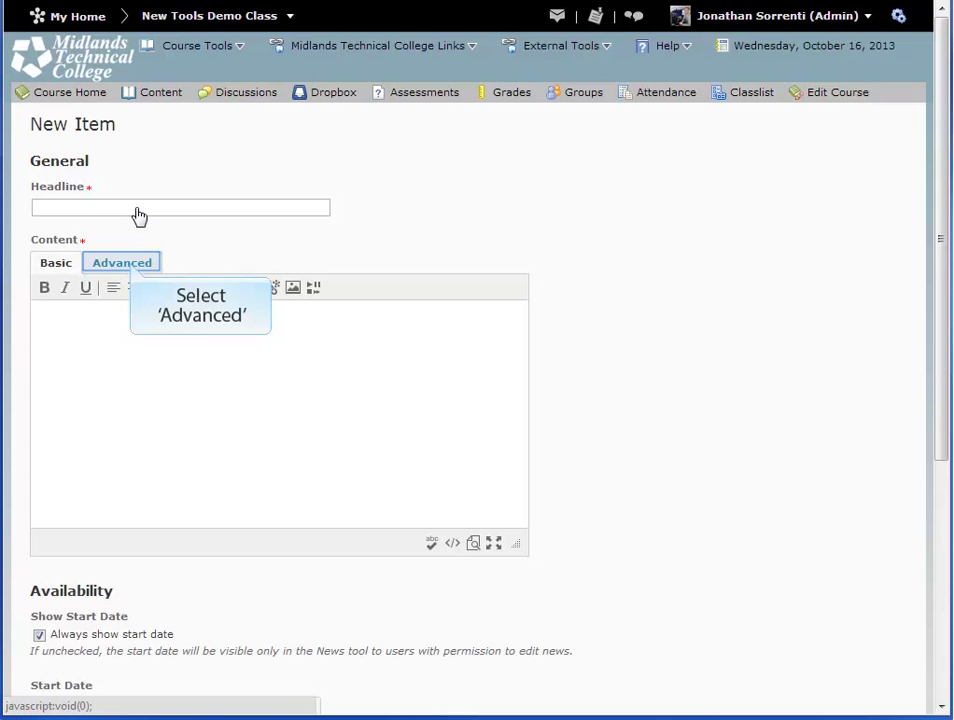
Step: Switch the Content editor to Advanced and bring up the Insert Stuff dialog
click(120, 262)
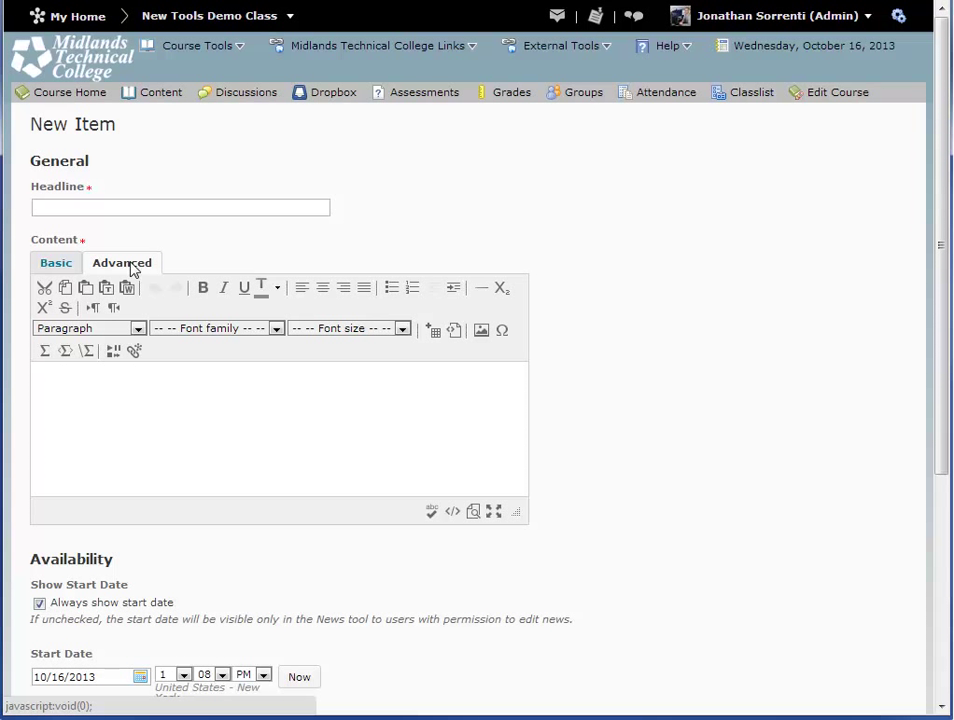
mouse_move(112, 350)
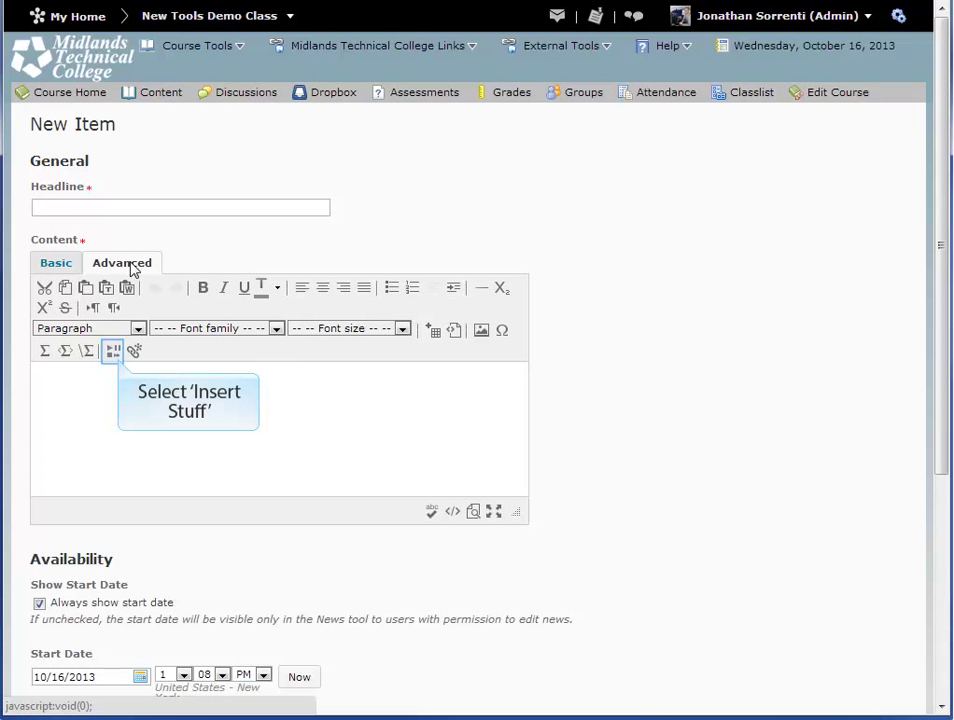
mouse_move(112, 350)
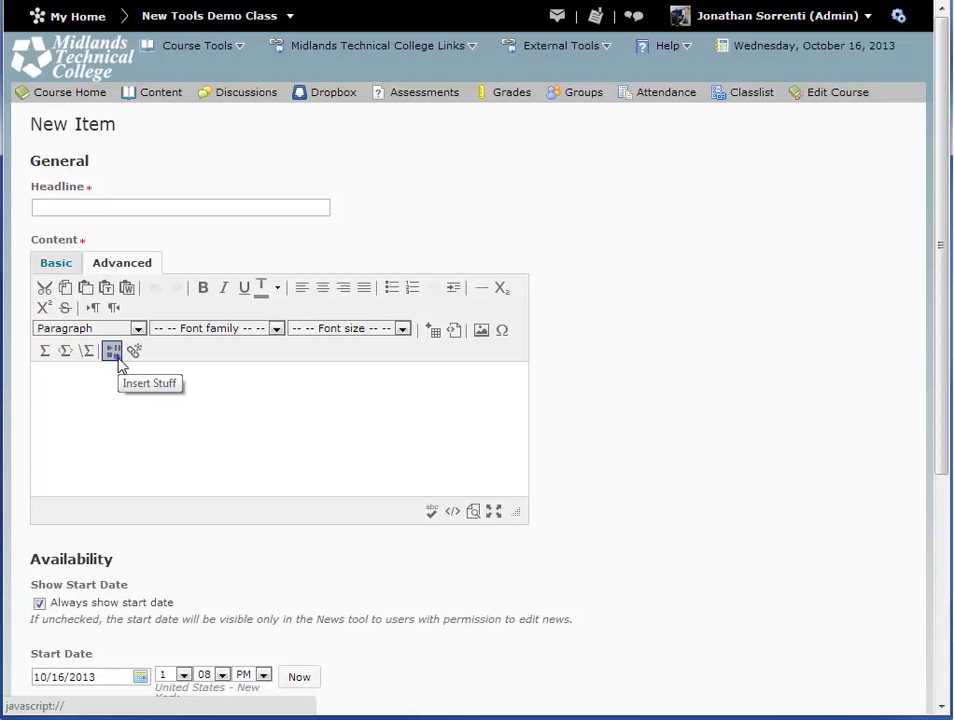
click(112, 350)
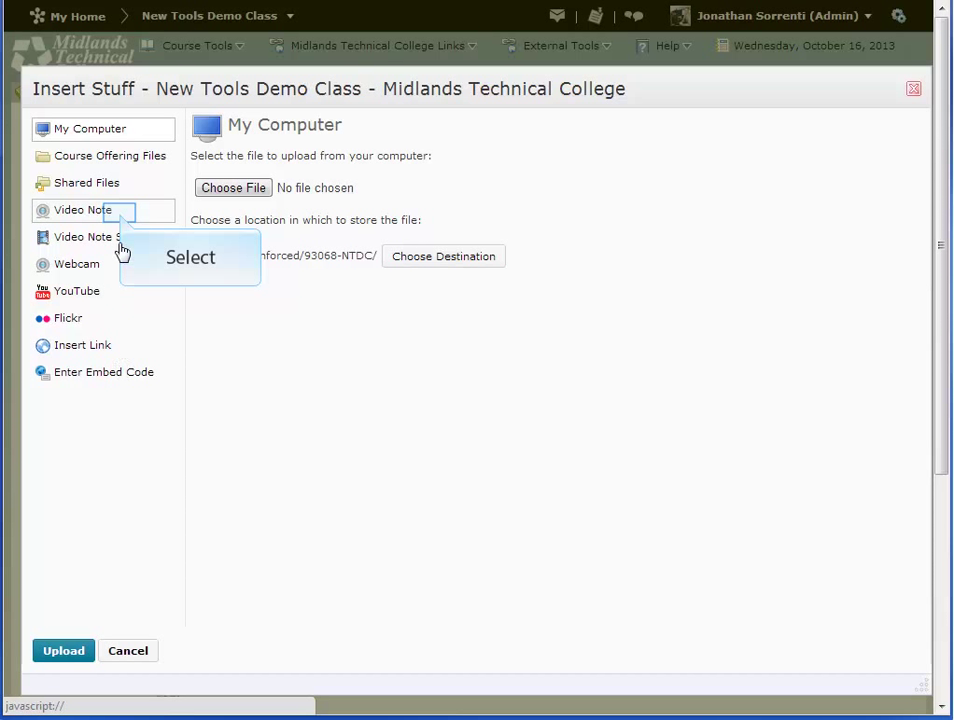
Step: Choose Video Note as the source and allow Flash Player camera and microphone access
click(84, 210)
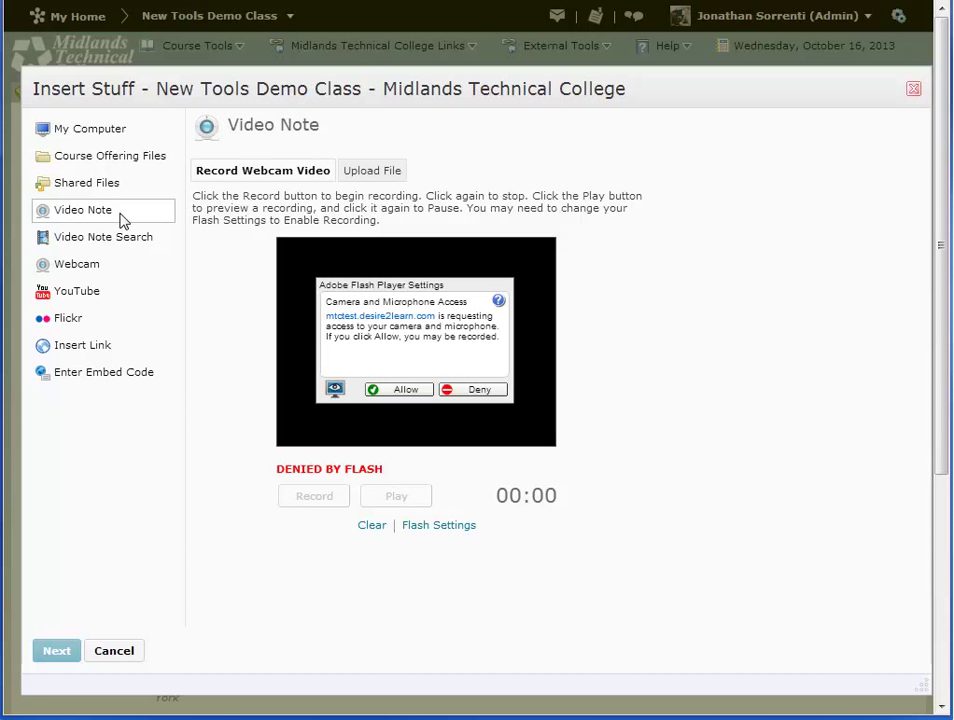
mouse_move(400, 388)
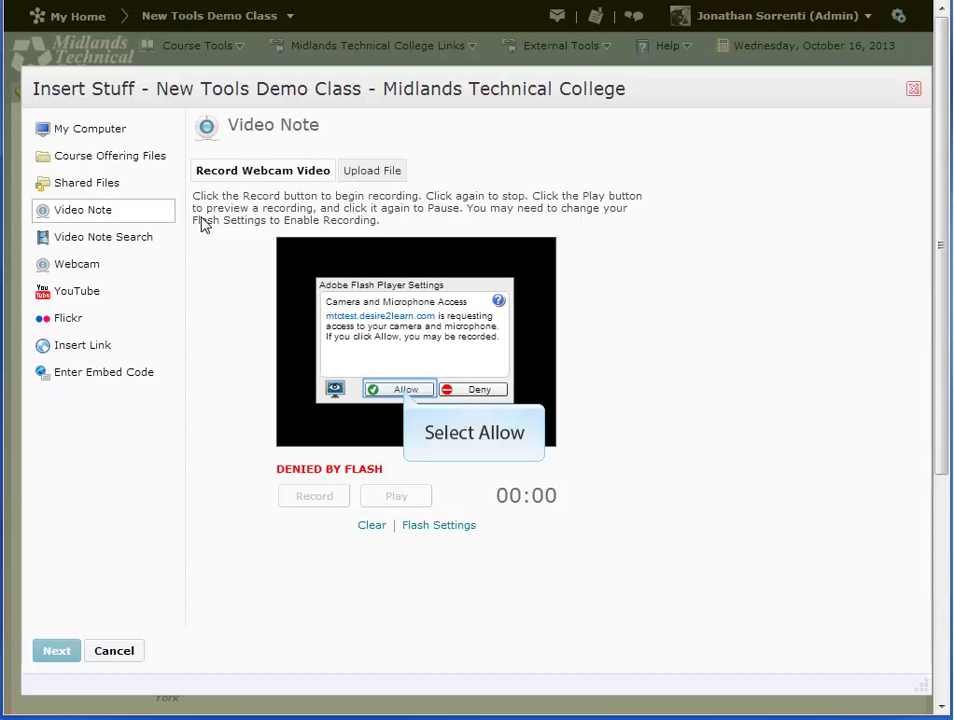
click(400, 388)
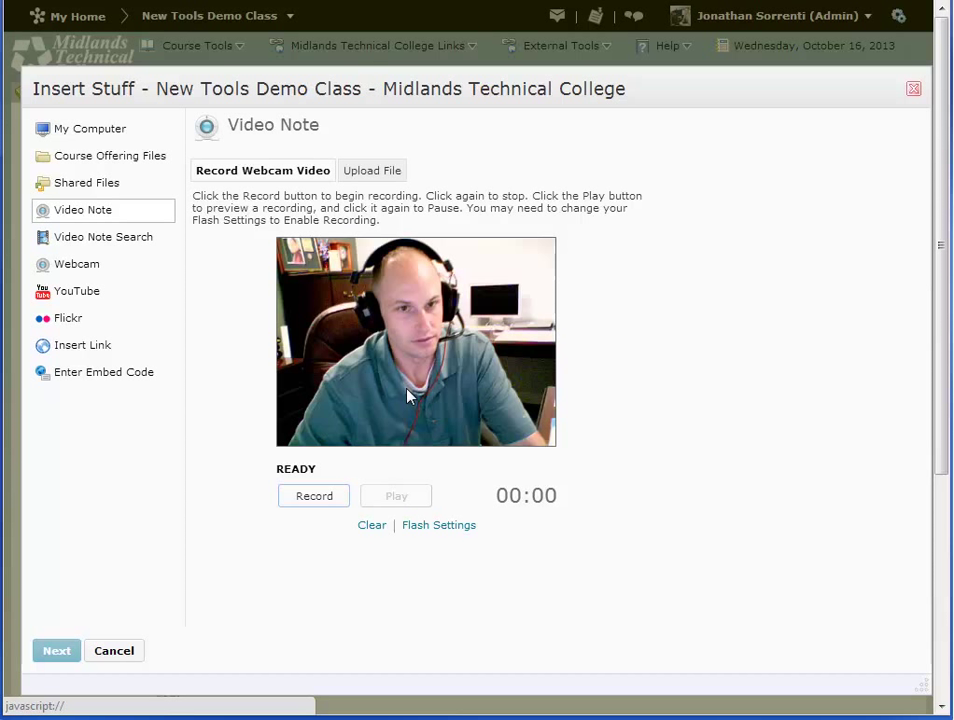
mouse_move(446, 550)
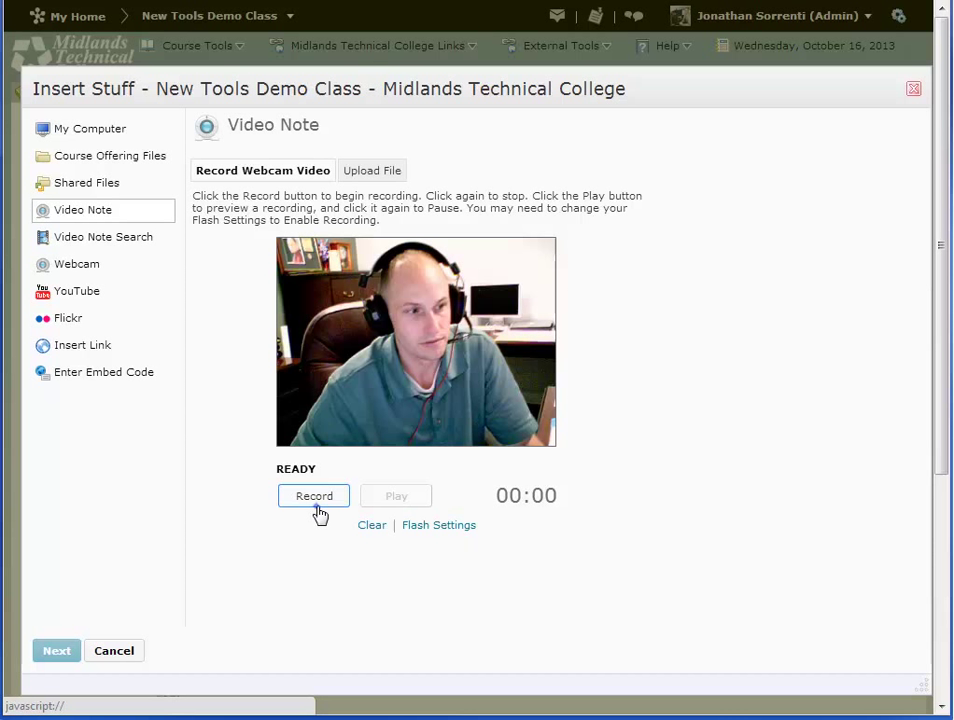
Step: Record a two-second webcam clip, play it back, and continue to the title page
click(314, 496)
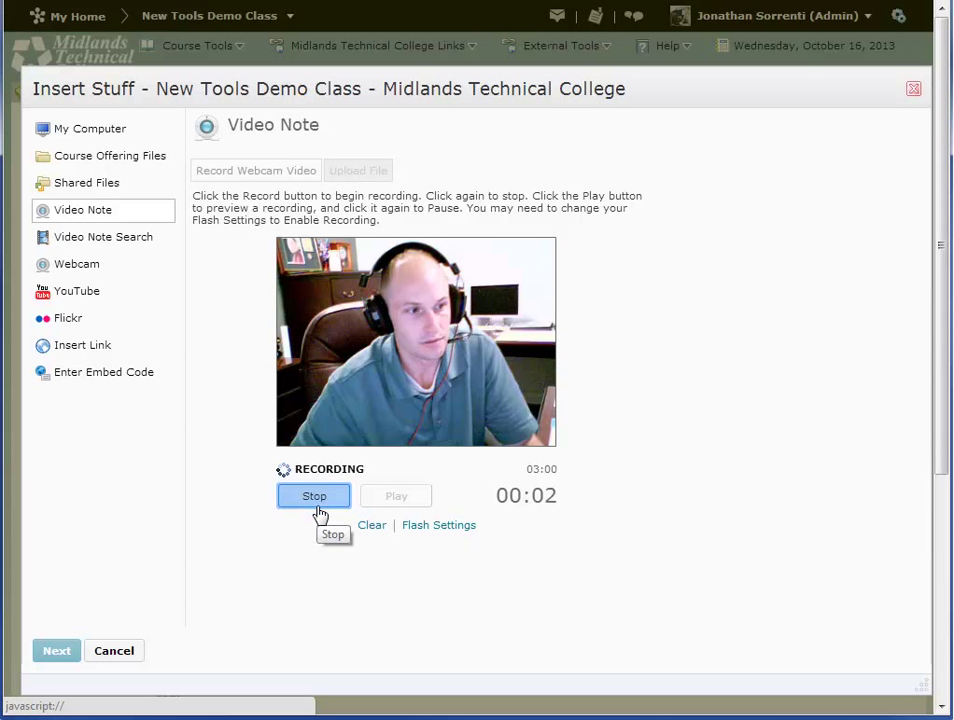
click(314, 496)
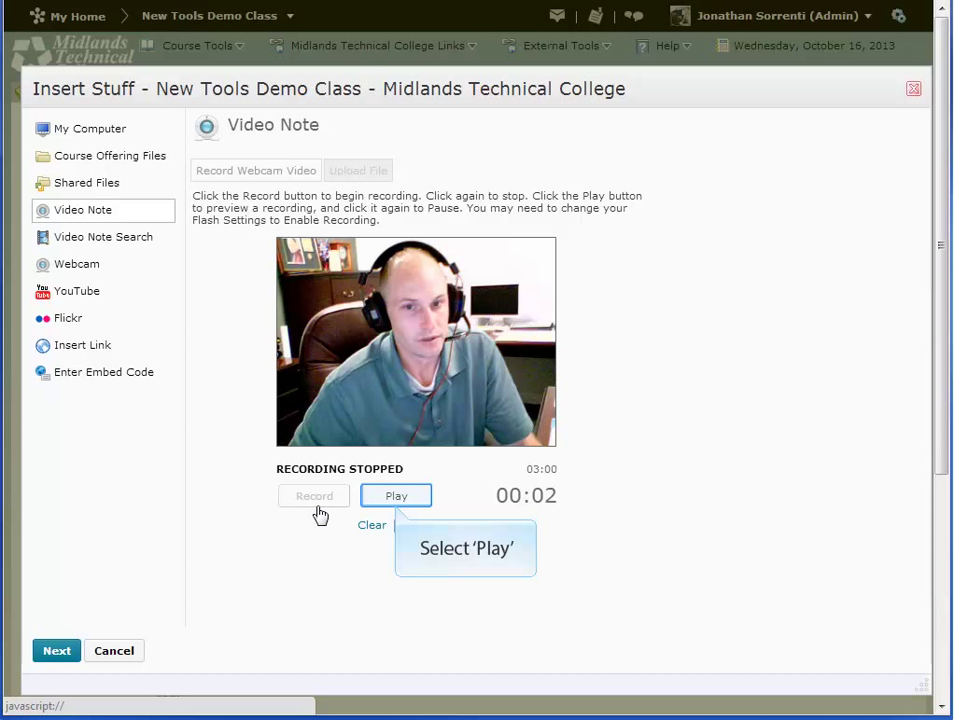
mouse_move(396, 510)
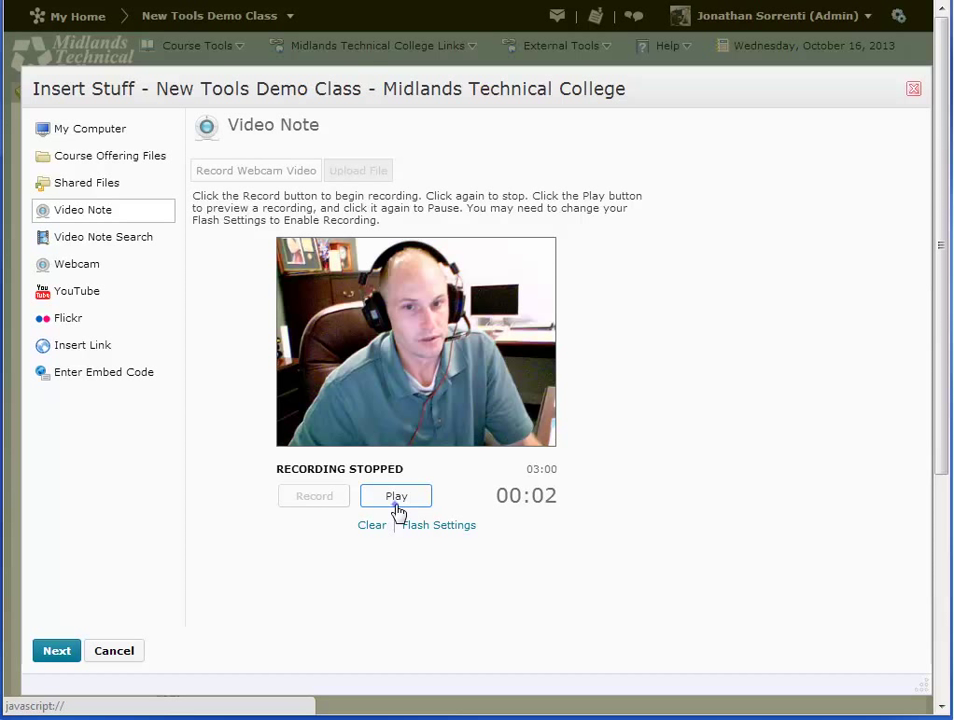
click(396, 496)
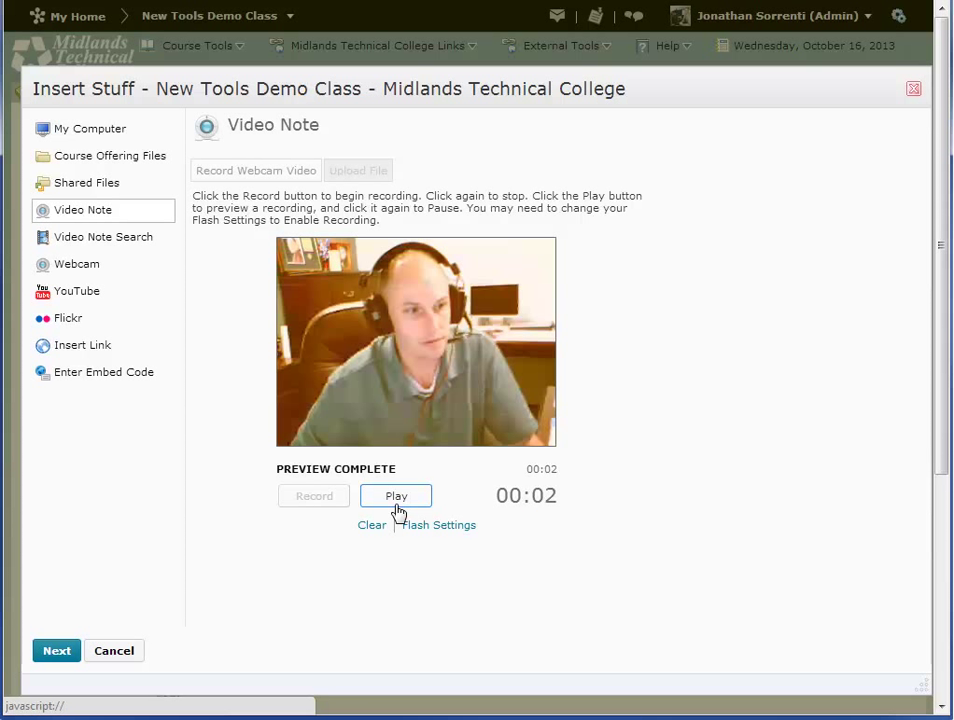
mouse_move(376, 540)
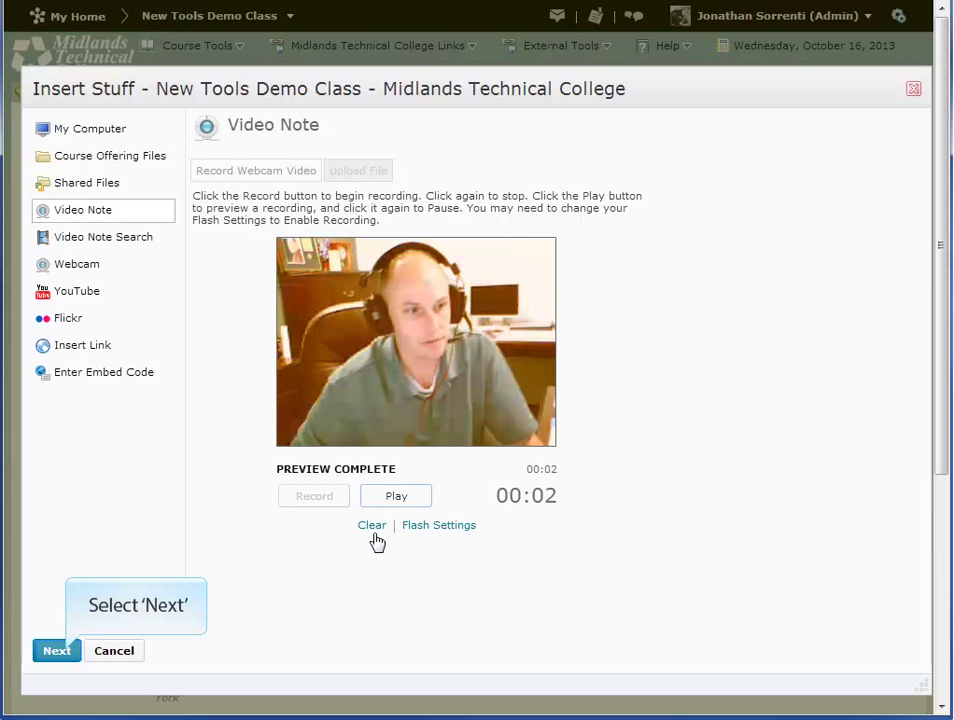
mouse_move(216, 552)
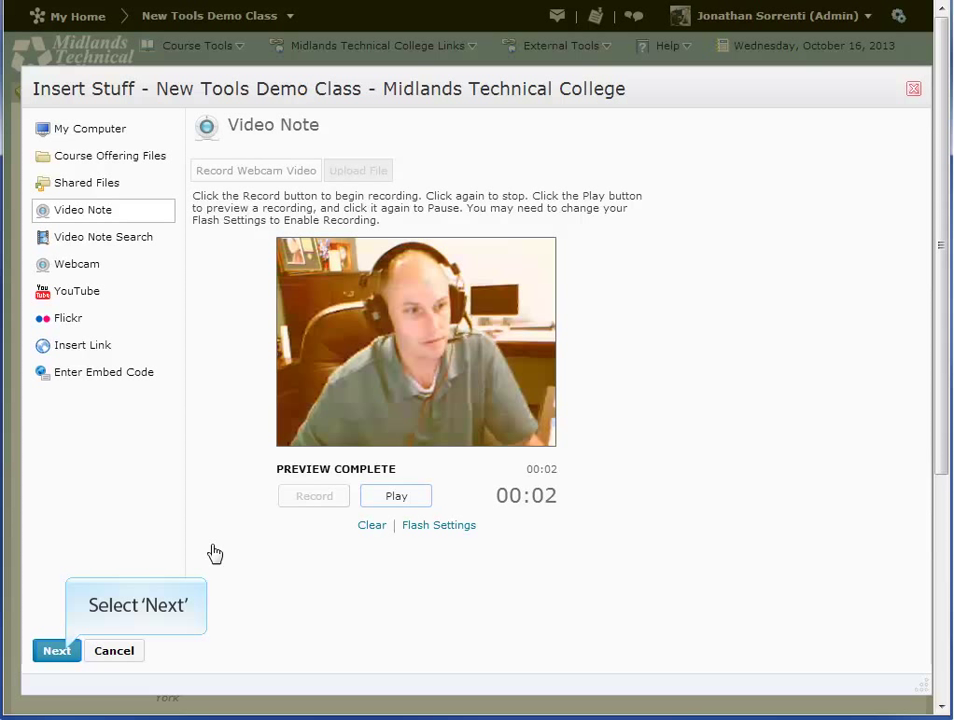
click(56, 650)
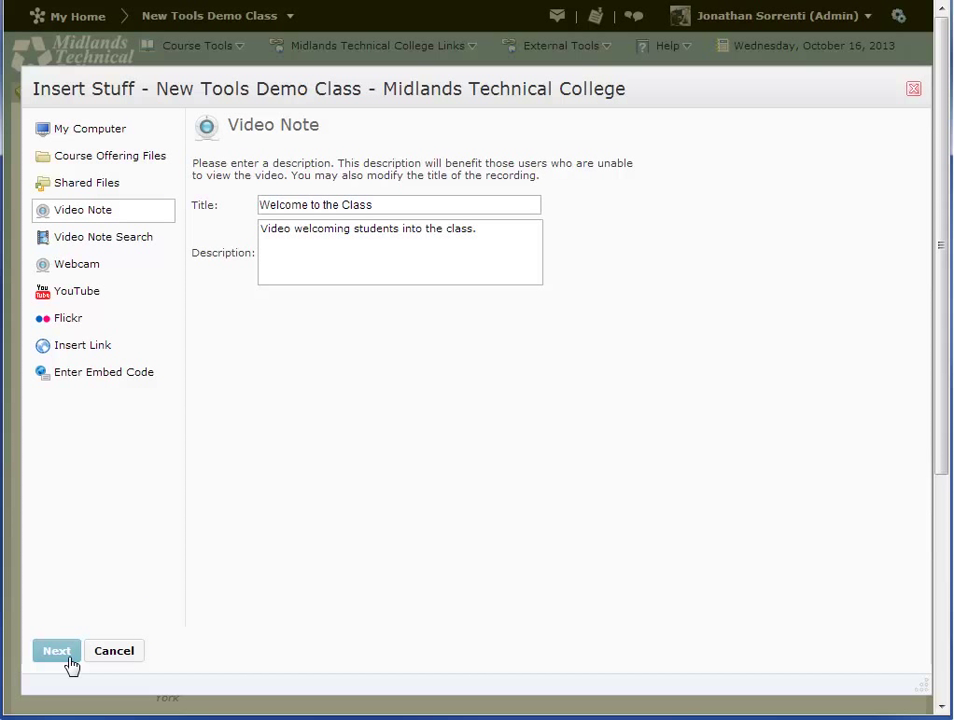
Step: Continue to the Video Note's Properties page and play the clip preview
click(56, 650)
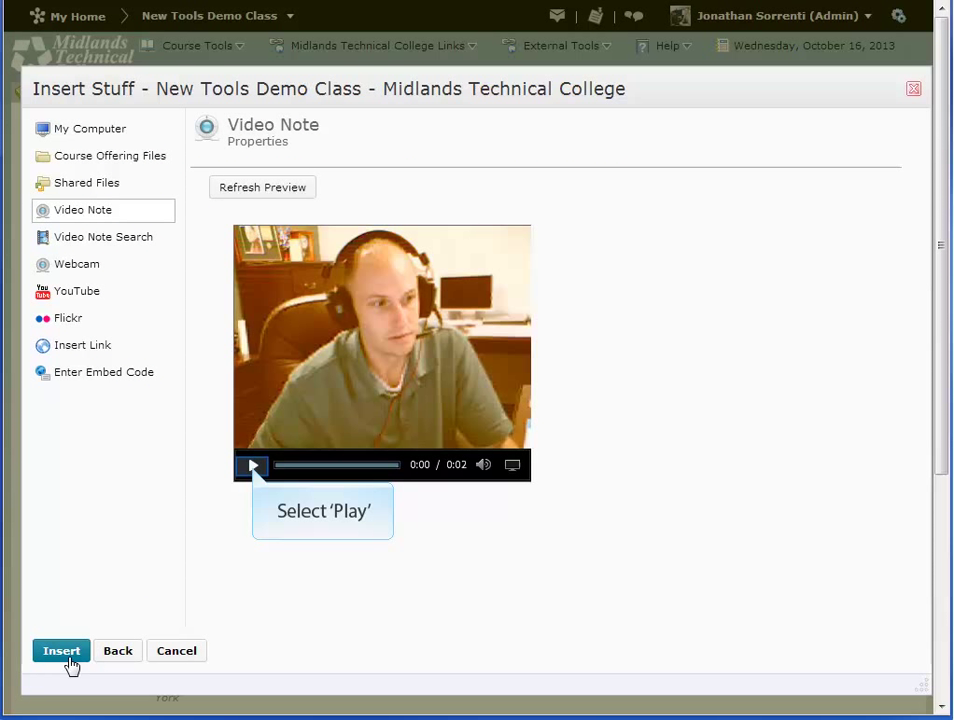
mouse_move(254, 466)
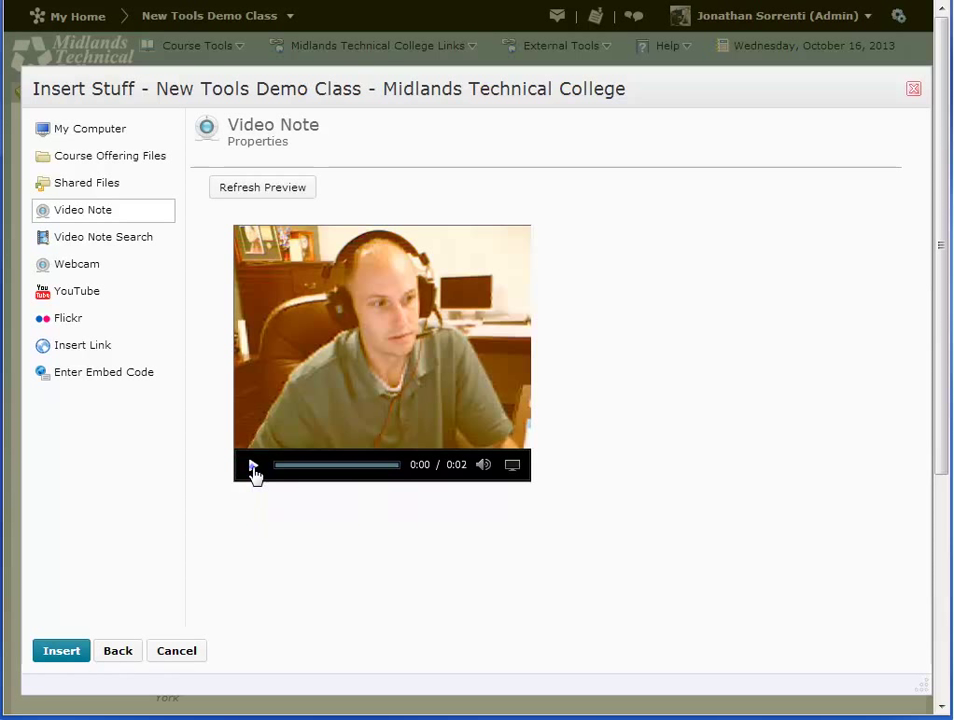
click(254, 464)
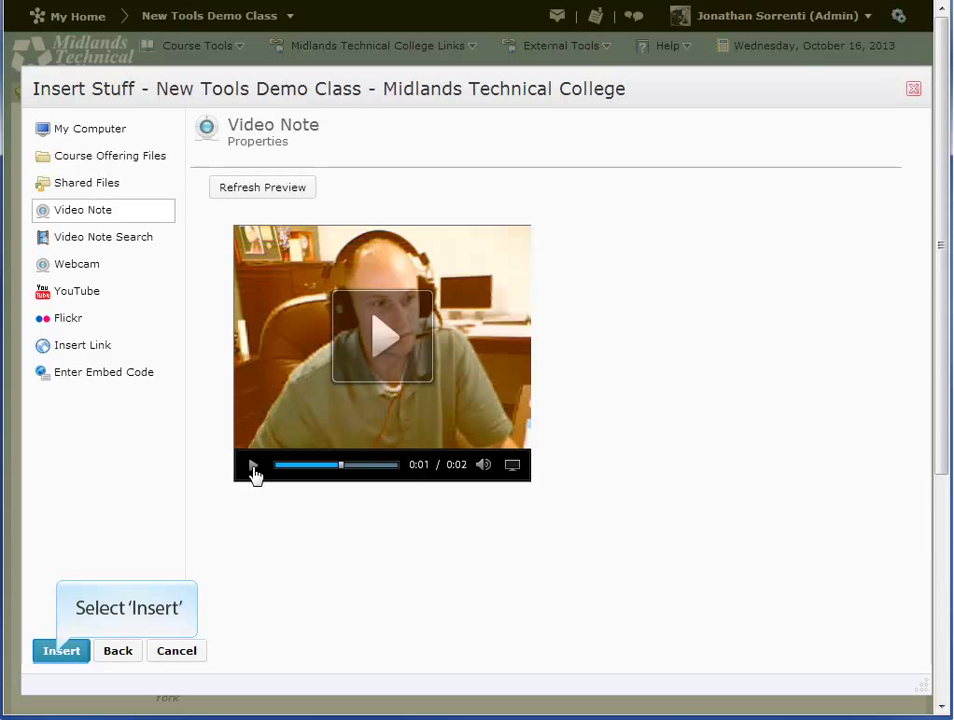
mouse_move(110, 520)
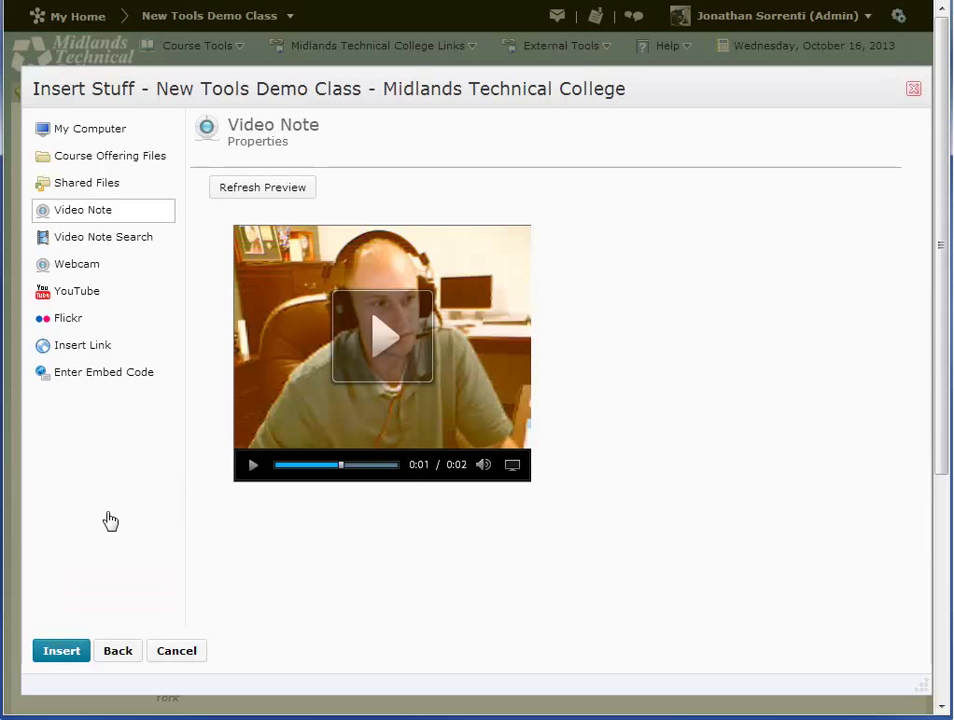
Step: Insert the Video Note into the news content and reveal the form's remaining fields
click(62, 650)
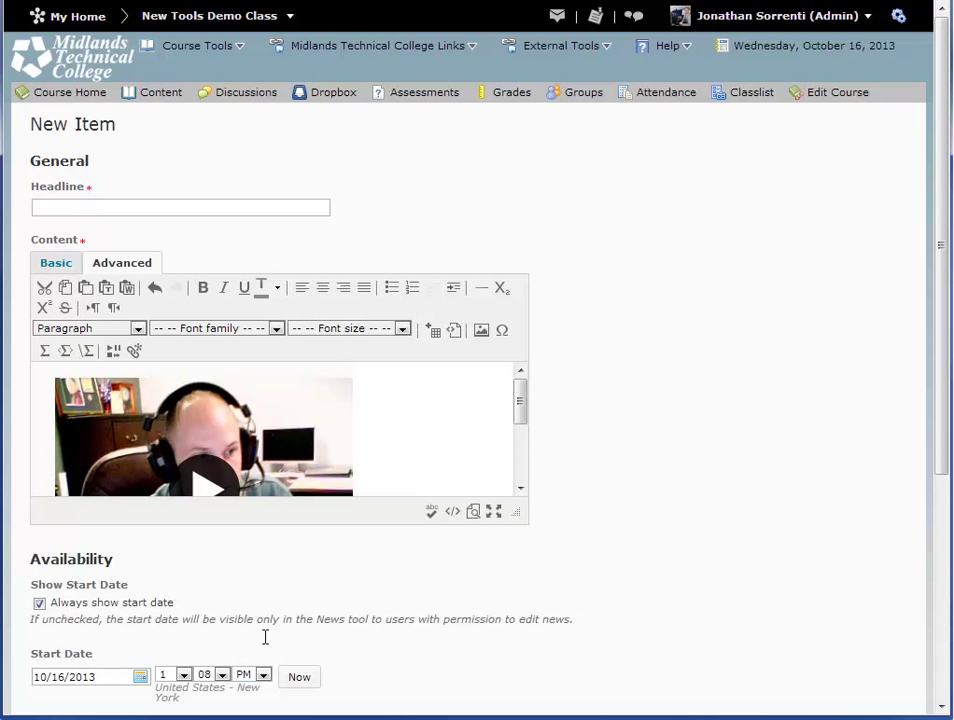
scroll(down, 3)
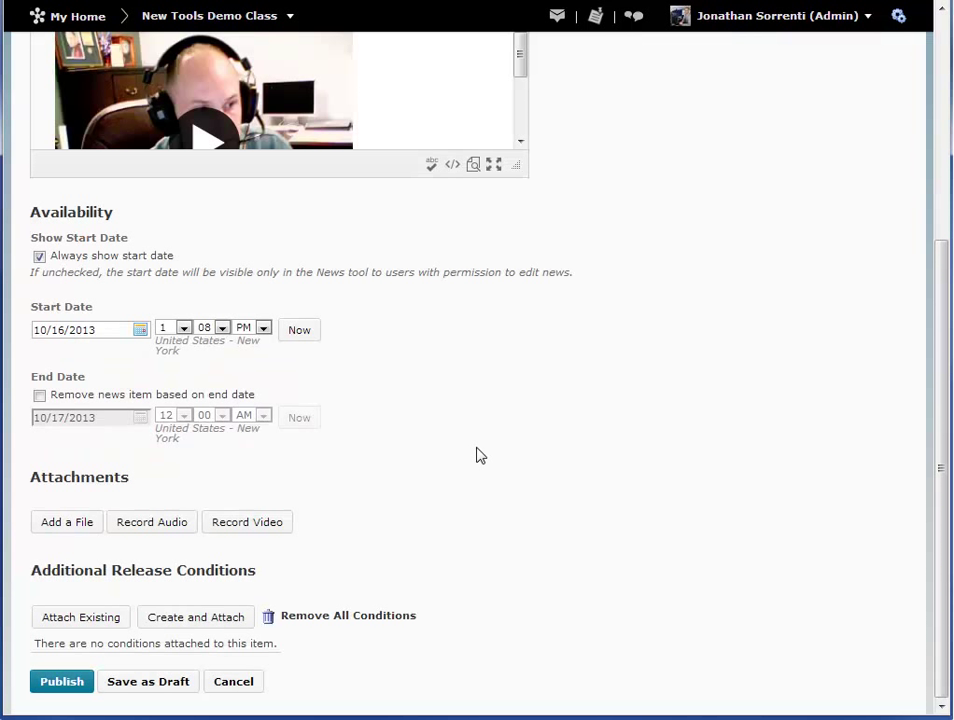